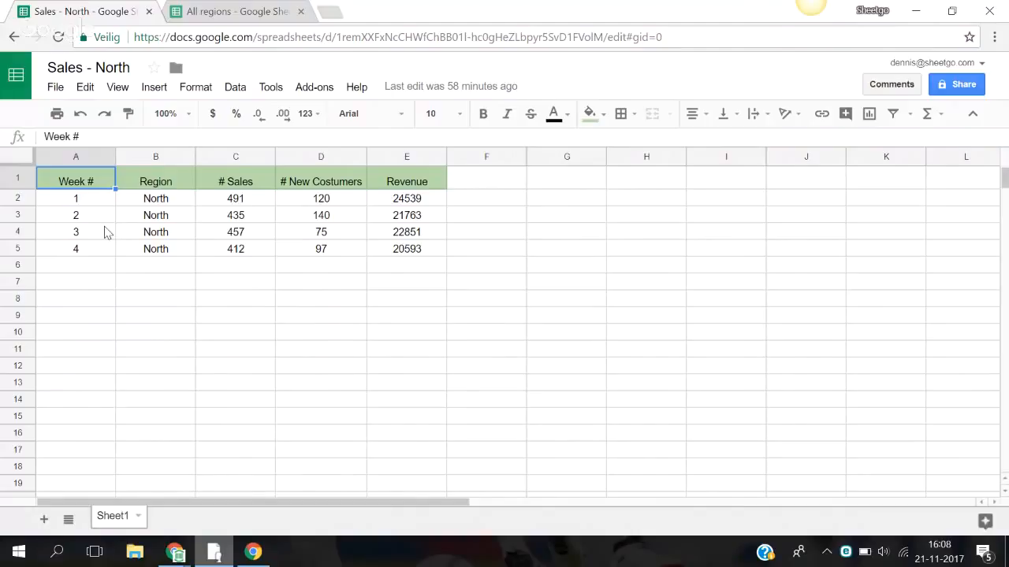
mouse_move(233, 11)
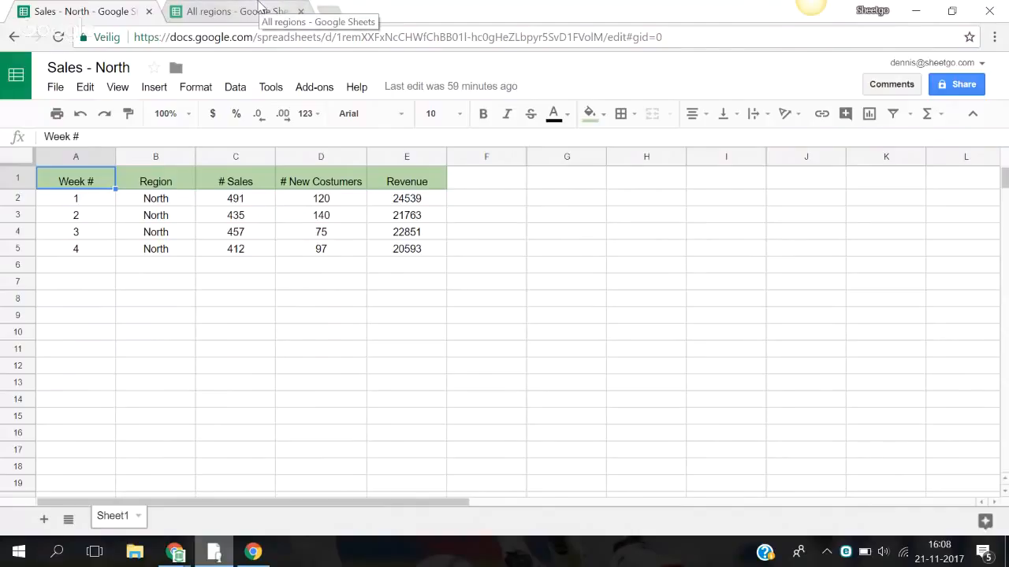
Step: Switch to the All regions spreadsheet to start a Sheetgo connection there
click(236, 11)
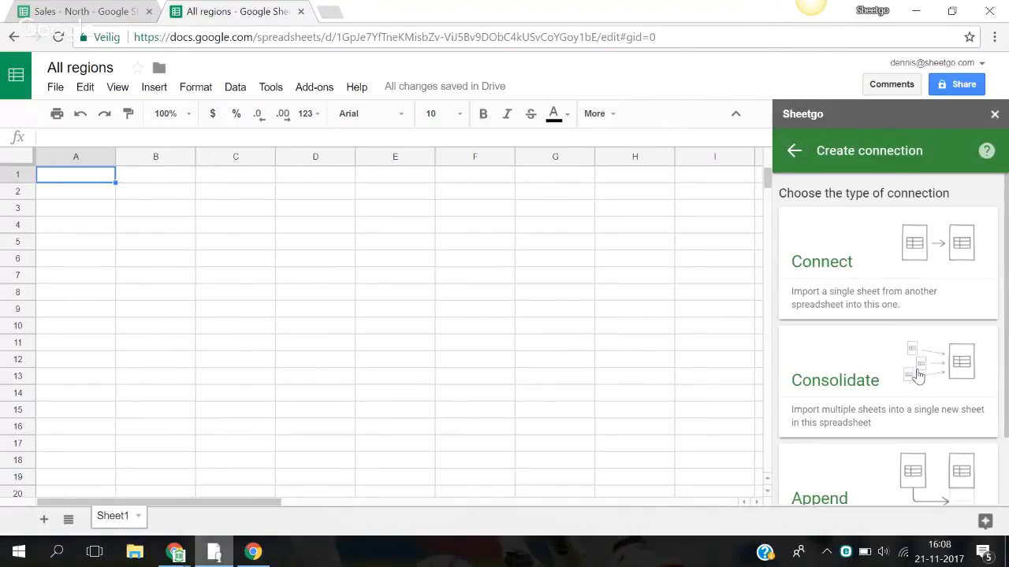
Step: Start a Consolidate connection that selects source spreadsheets sheet by sheet
click(835, 380)
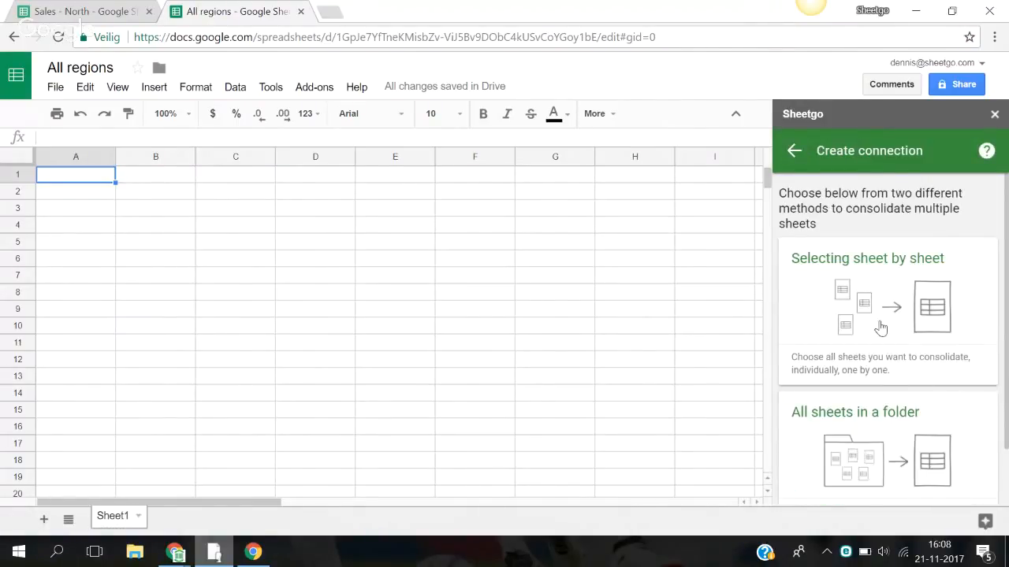
click(867, 307)
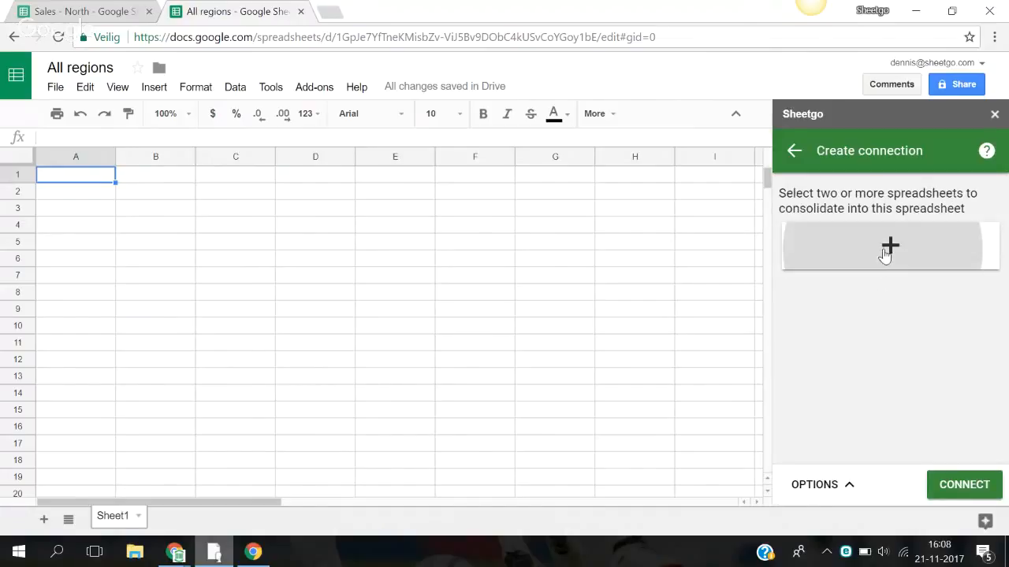
click(888, 246)
text(Sales)
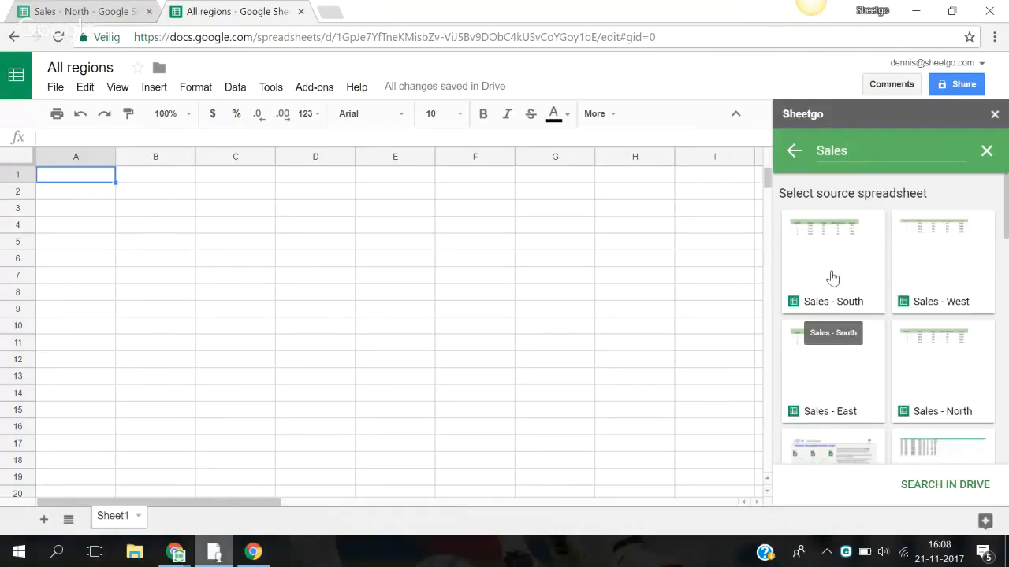
Step: Add Sheet1 of Sales - North as the first source of the consolidation
click(943, 362)
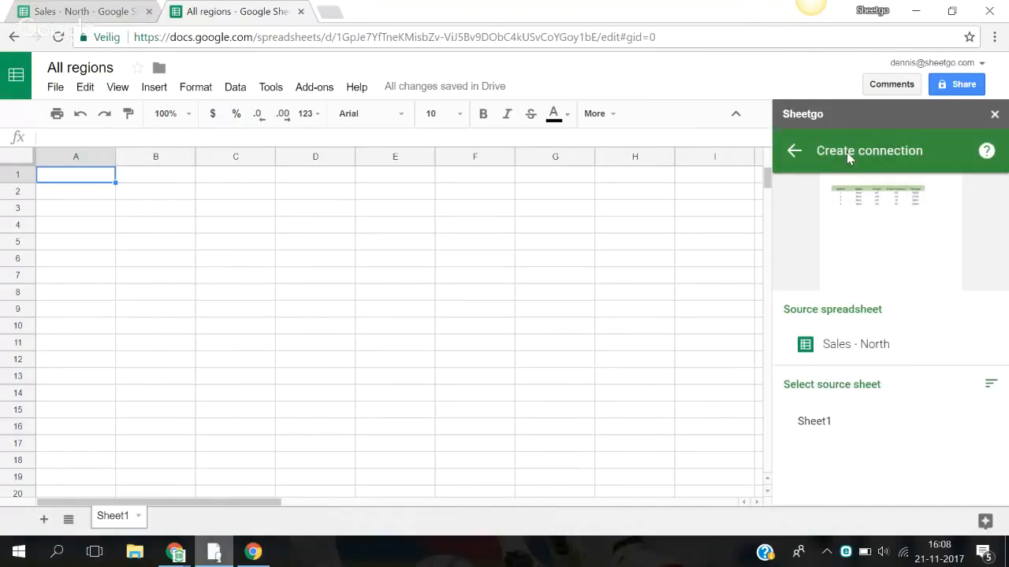
click(813, 421)
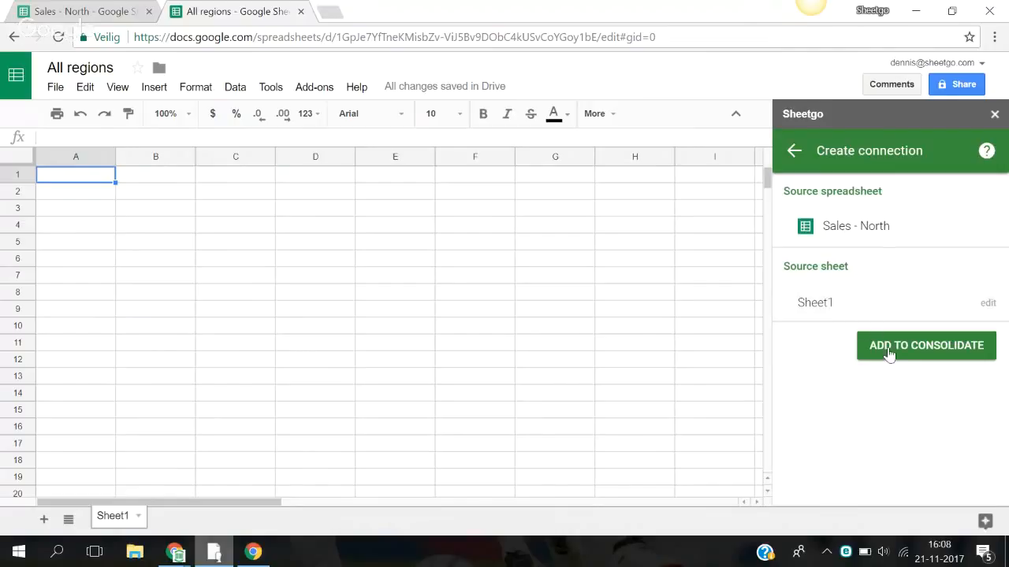
click(926, 345)
text(Sales south)
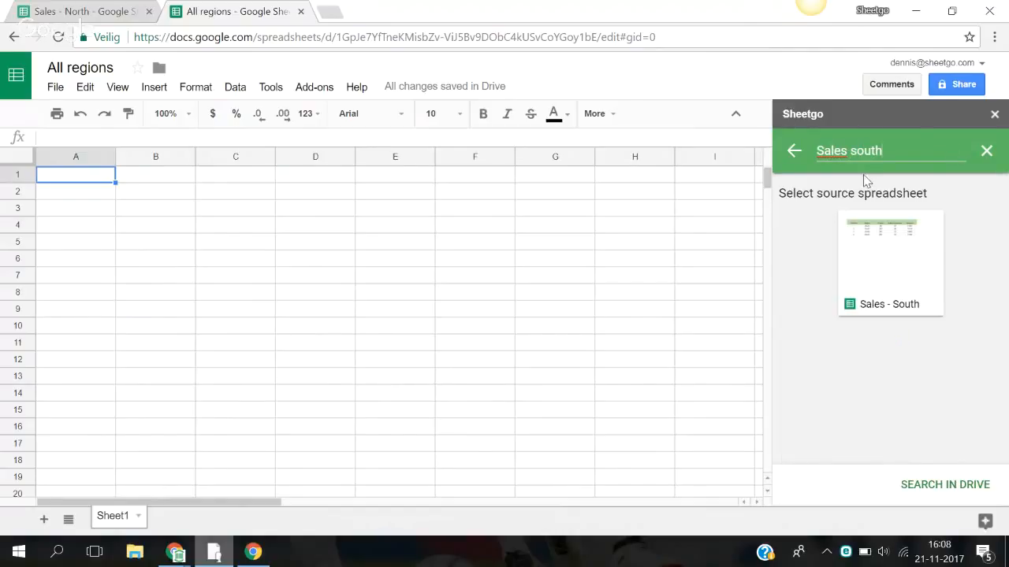
Step: Add Sales - South and Sales - East as further consolidation sources
click(889, 260)
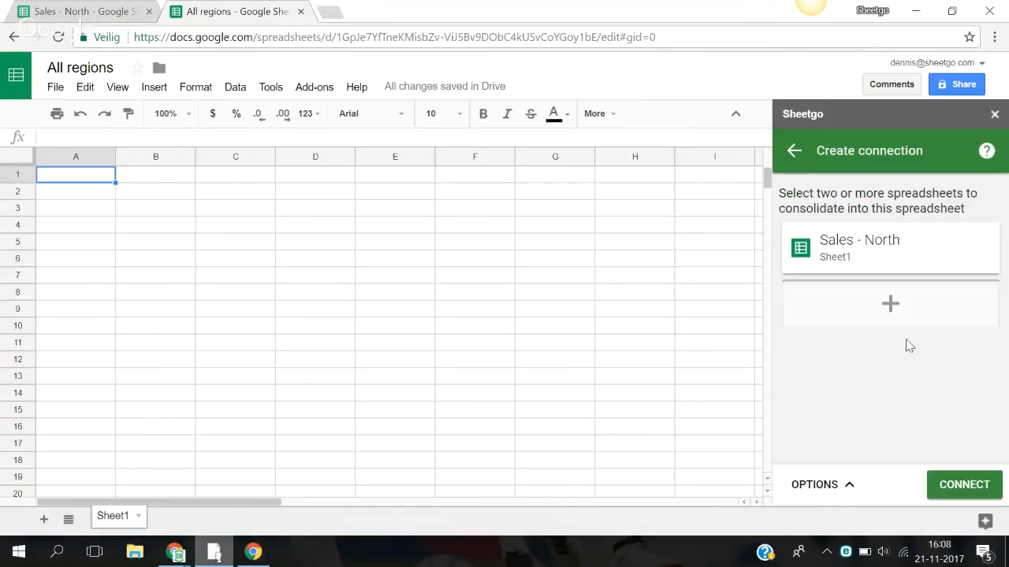
click(891, 303)
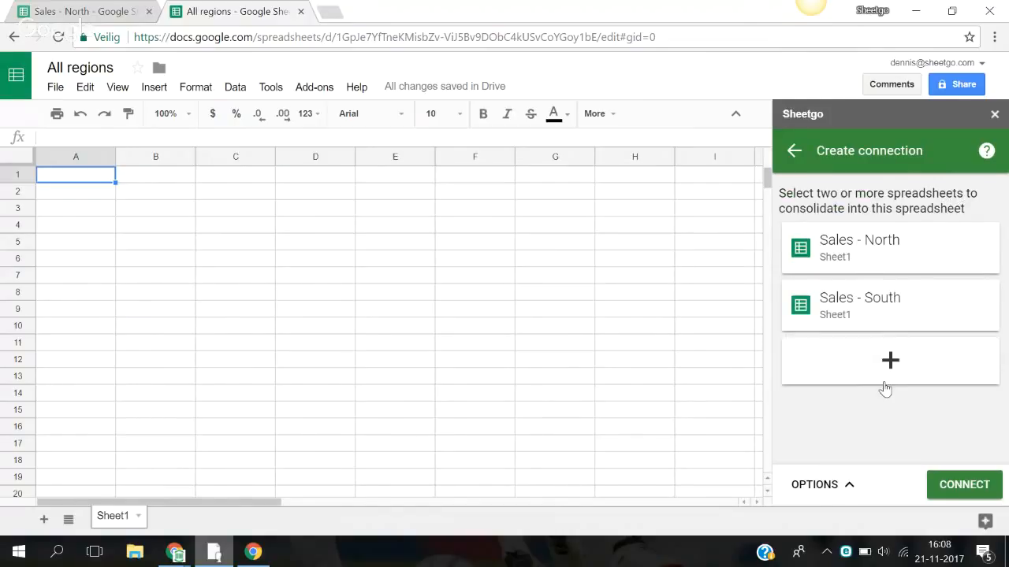
click(889, 361)
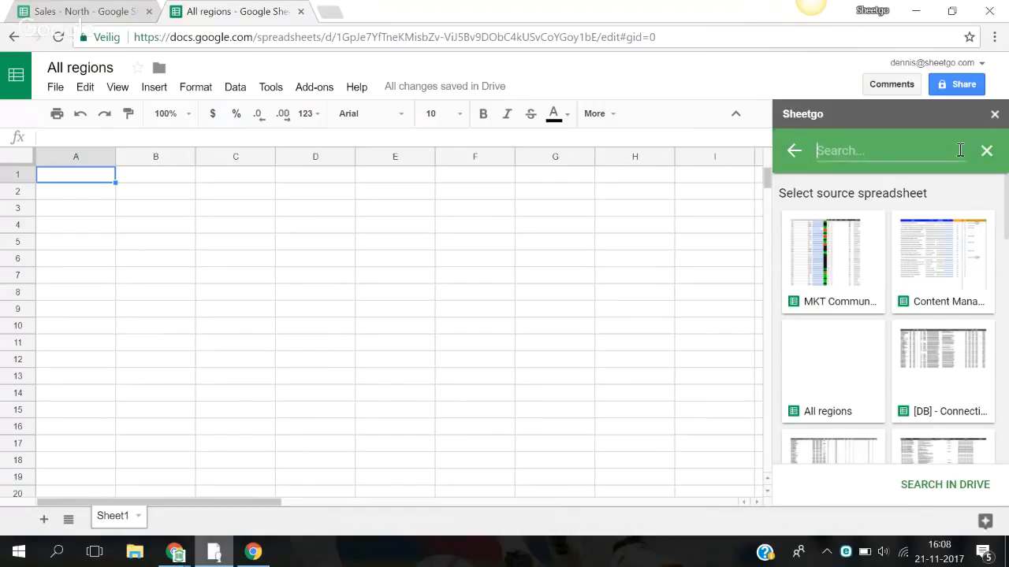
text(Sales east)
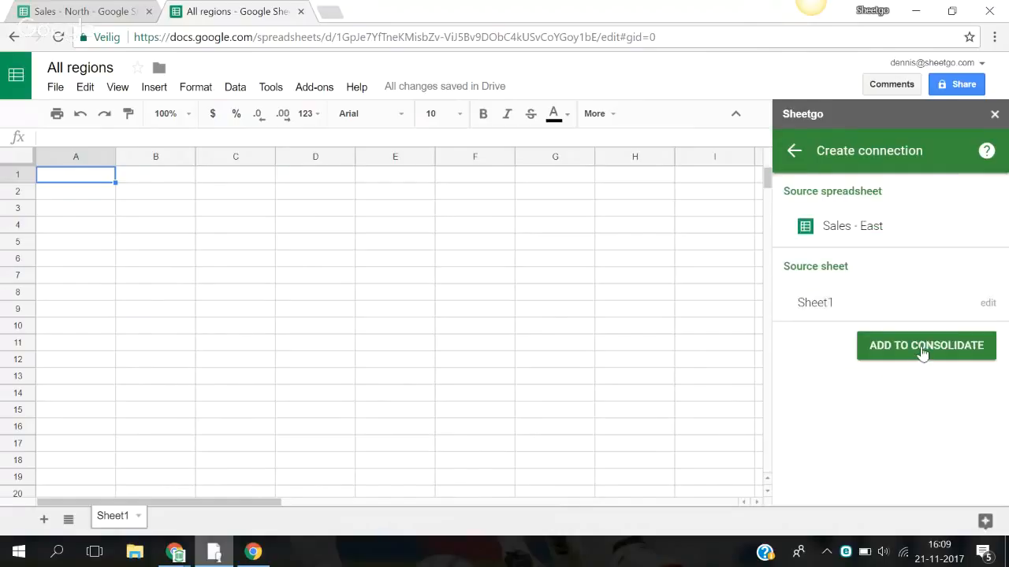
click(851, 227)
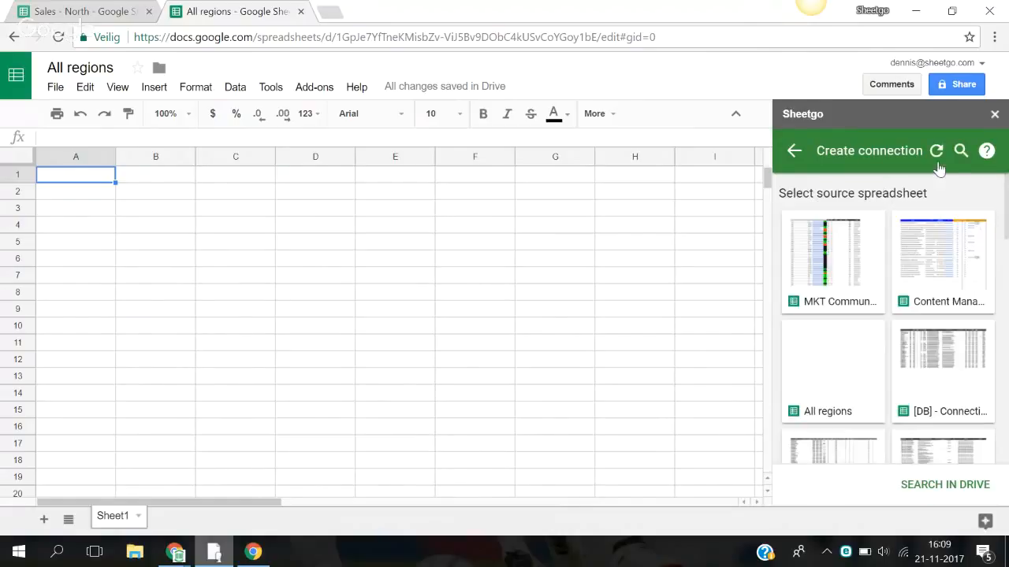
Step: Add Sheet1 of Sales - West to the consolidation
text(Sales west)
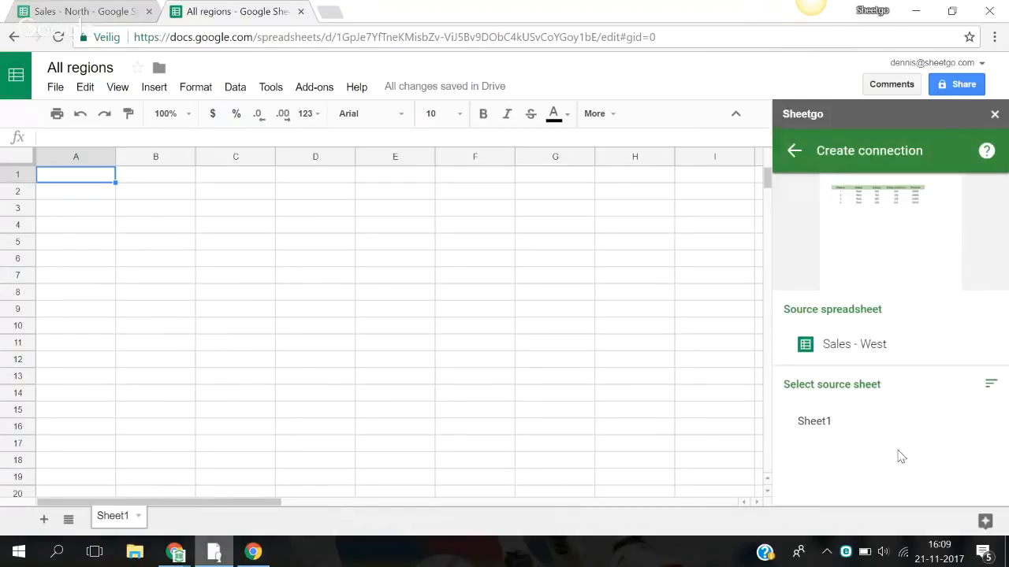
click(814, 421)
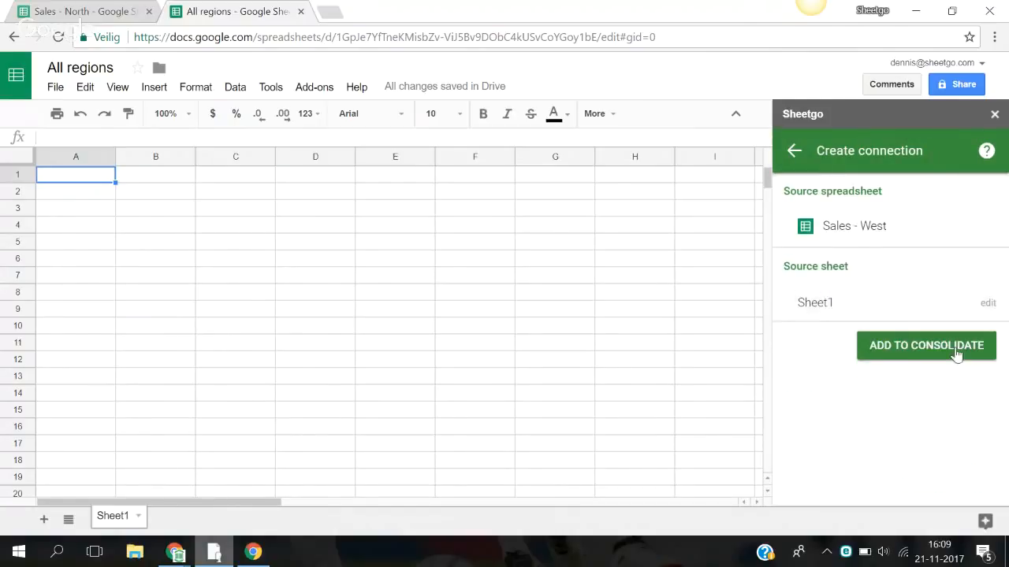
click(926, 345)
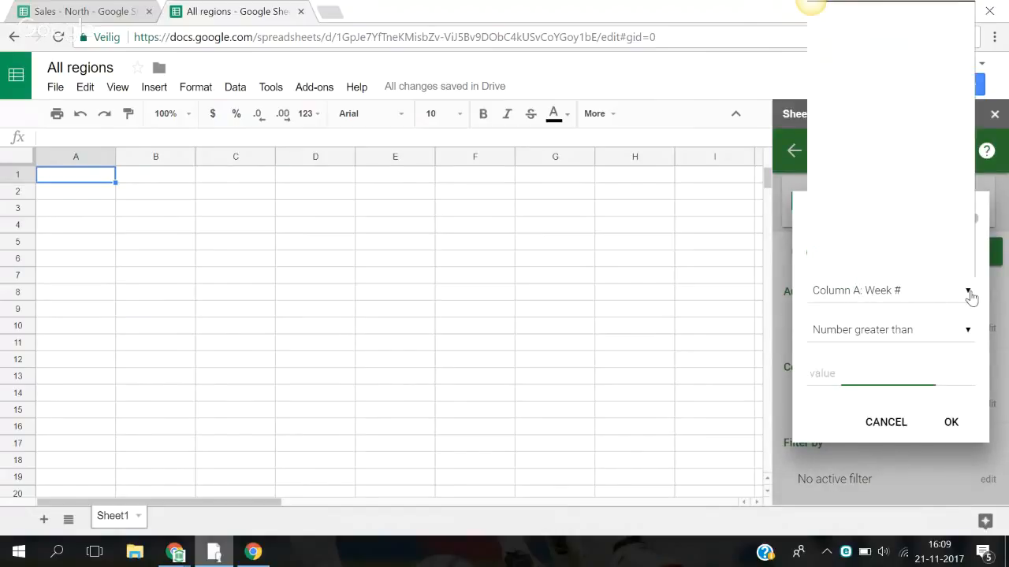
Step: Filter by Column D # New Costumers, number greater than or equal to 100
click(968, 290)
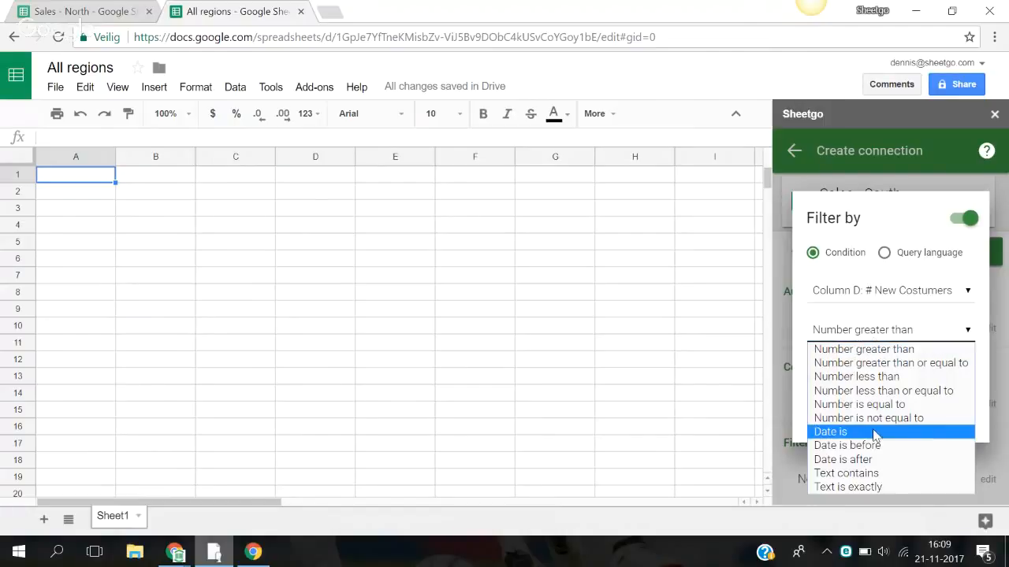
mouse_move(890, 363)
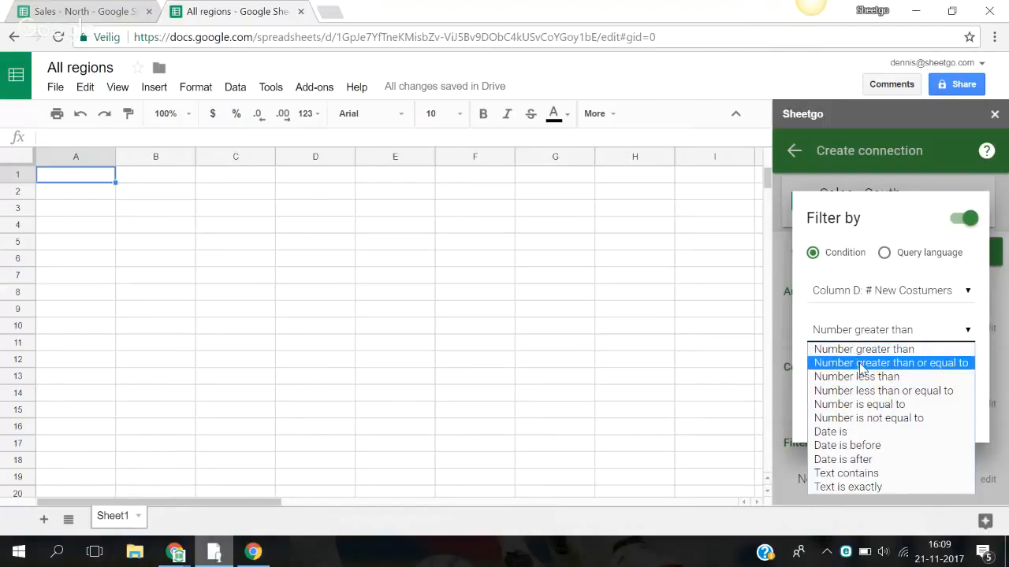
click(889, 363)
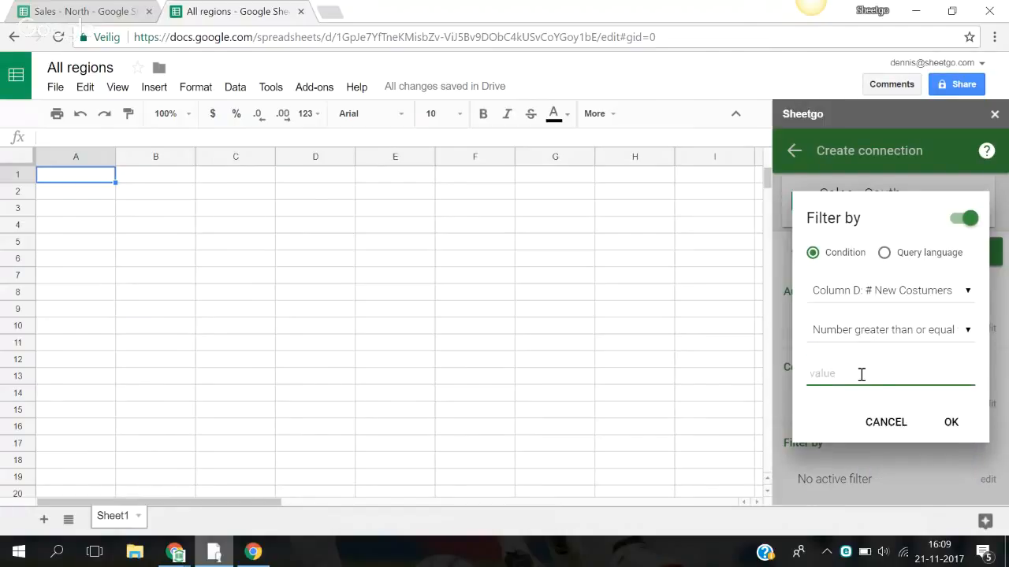
text(100)
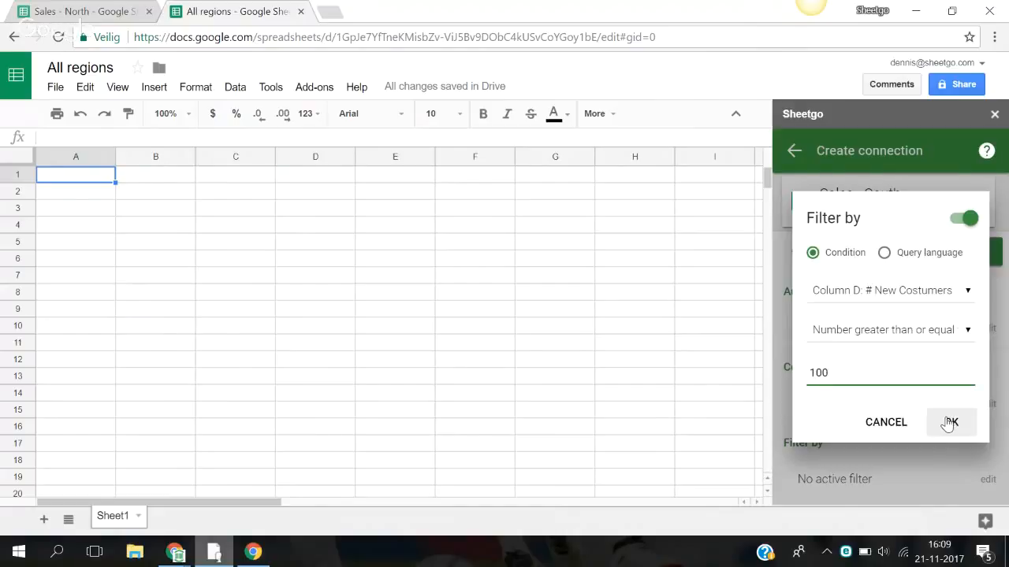
click(951, 423)
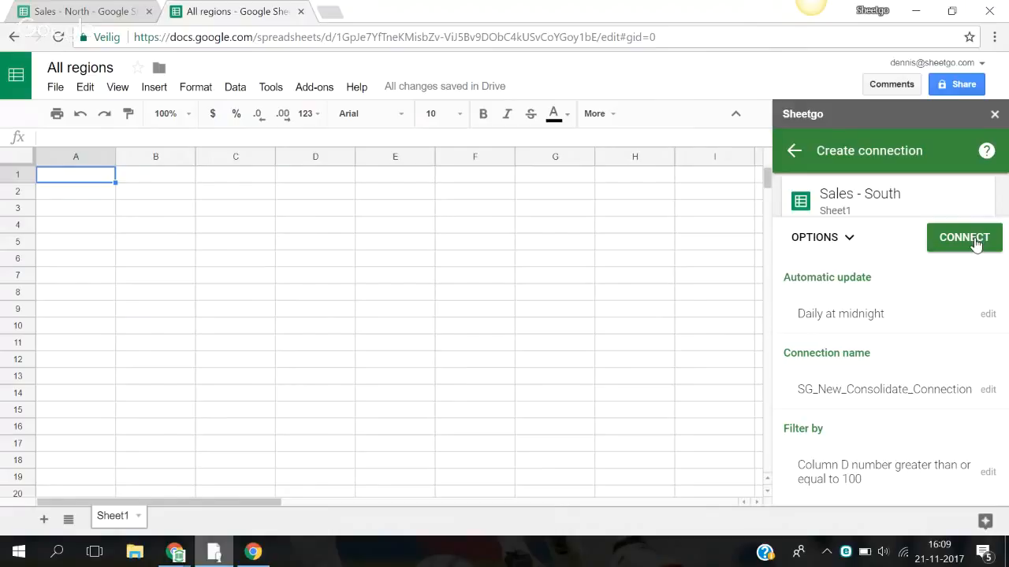
Step: Connect to create the consolidation and view the SG_New_Consolidate_Connection sheet
click(964, 236)
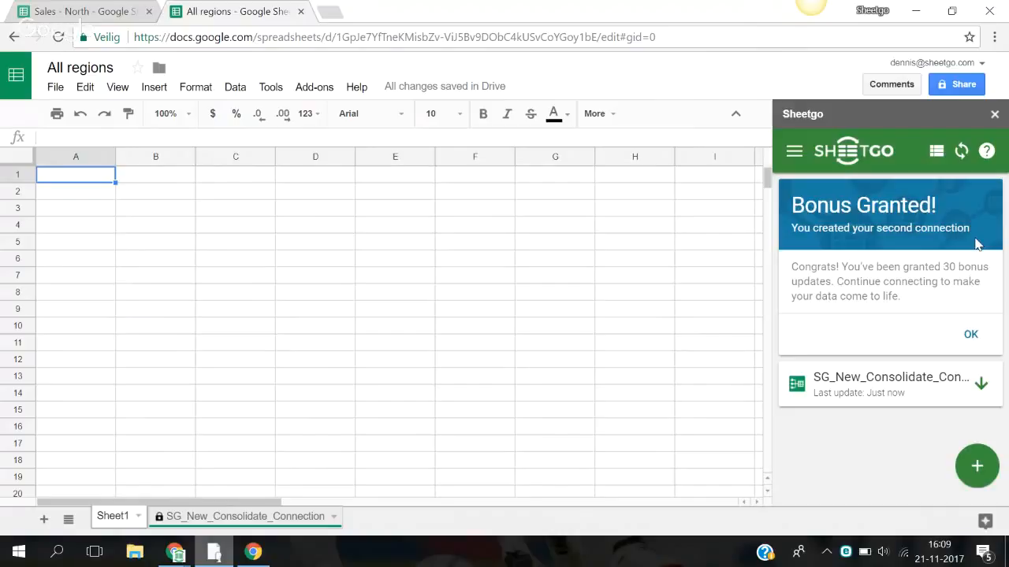
click(244, 517)
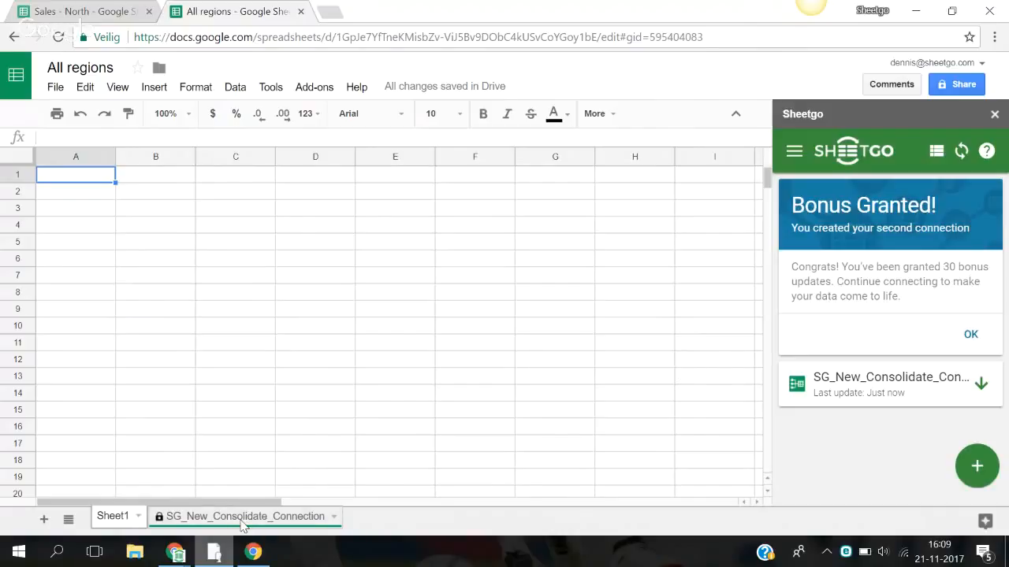